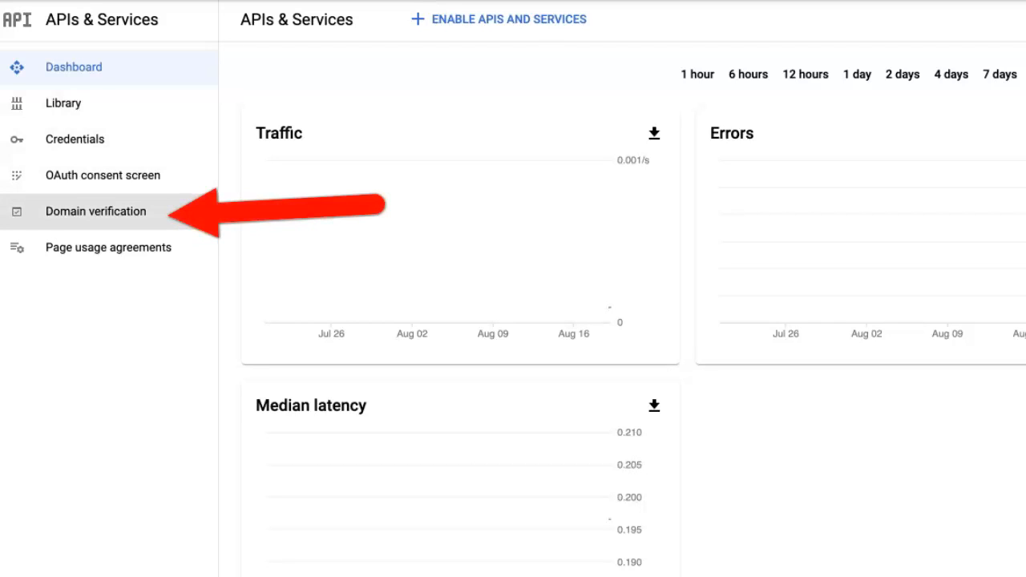
Show the Domain verification page listing onlinecourses4free.com as an allowed domain.
{"action": "left_click", "coordinate": [96, 212]}
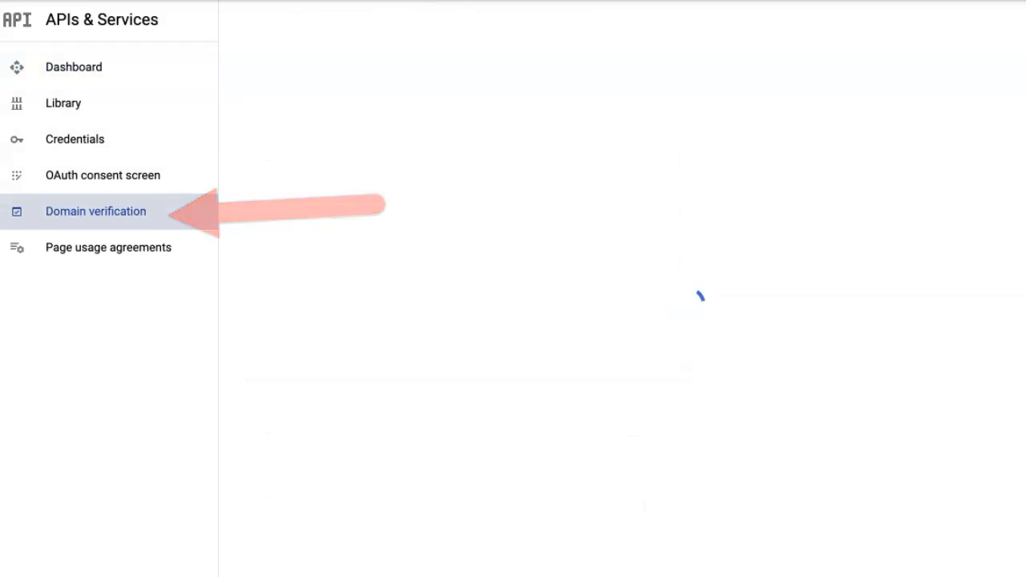
{"action": "left_click", "coordinate": [96, 211]}
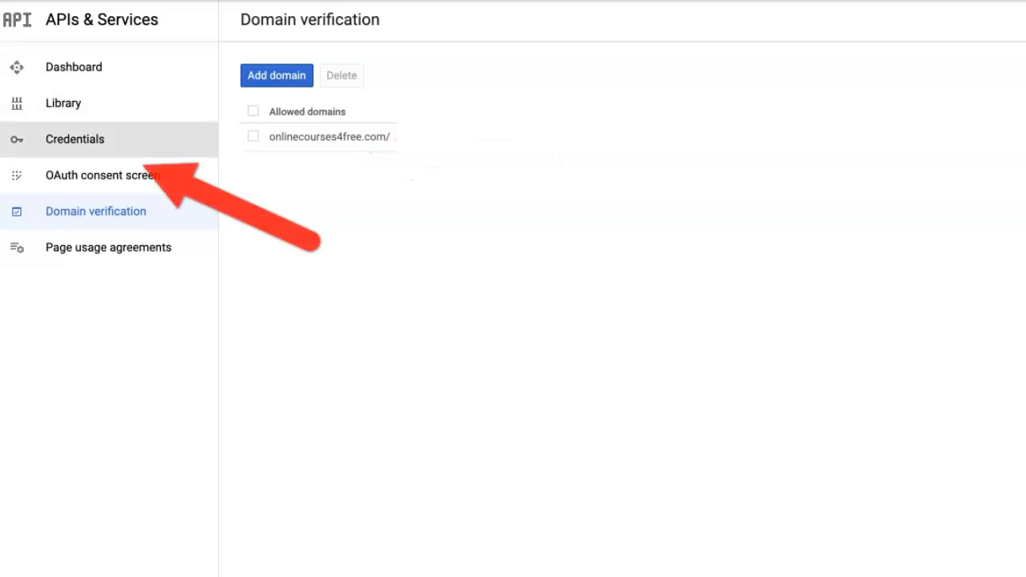
From Credentials, begin creating a new OAuth client ID credential.
{"action": "left_click", "coordinate": [74, 138]}
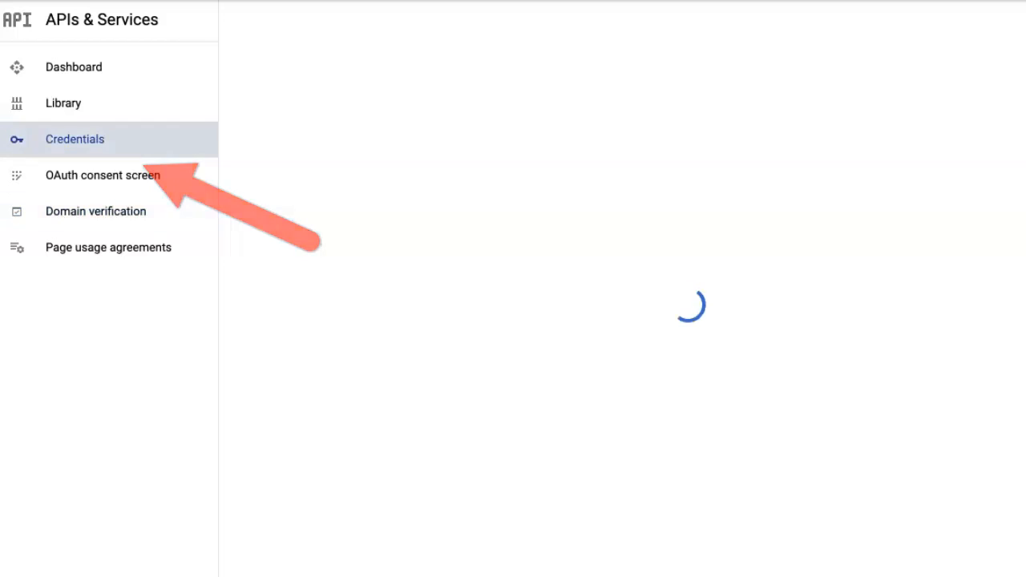
{"action": "left_click", "coordinate": [74, 138]}
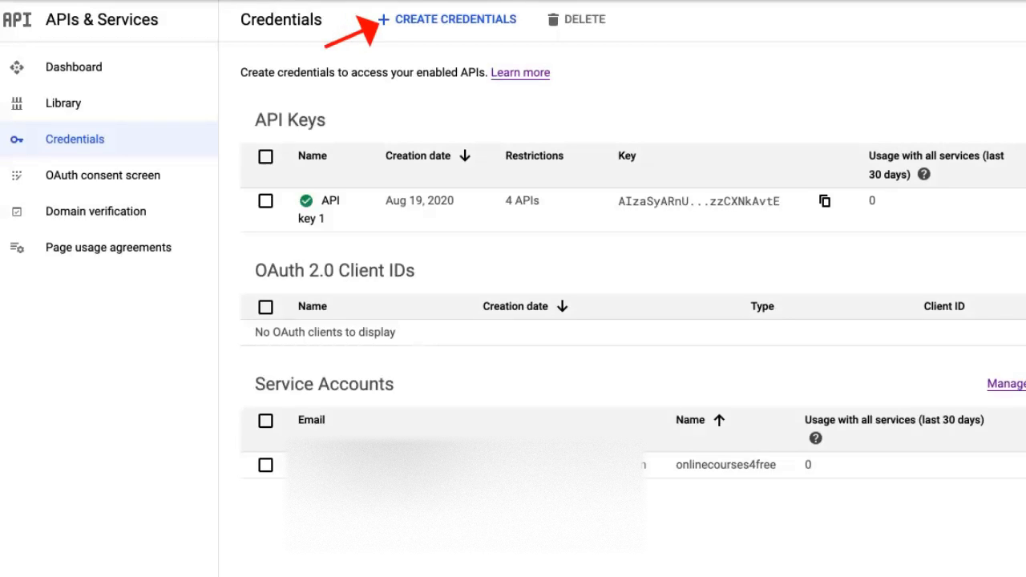
{"action": "left_click", "coordinate": [445, 19]}
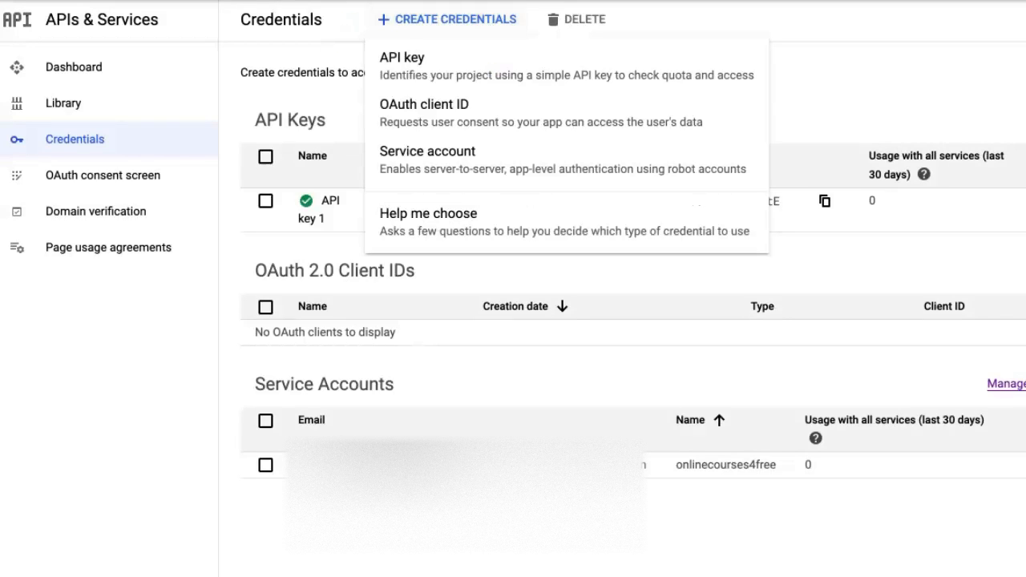
{"action": "mouse_move", "coordinate": [423, 112]}
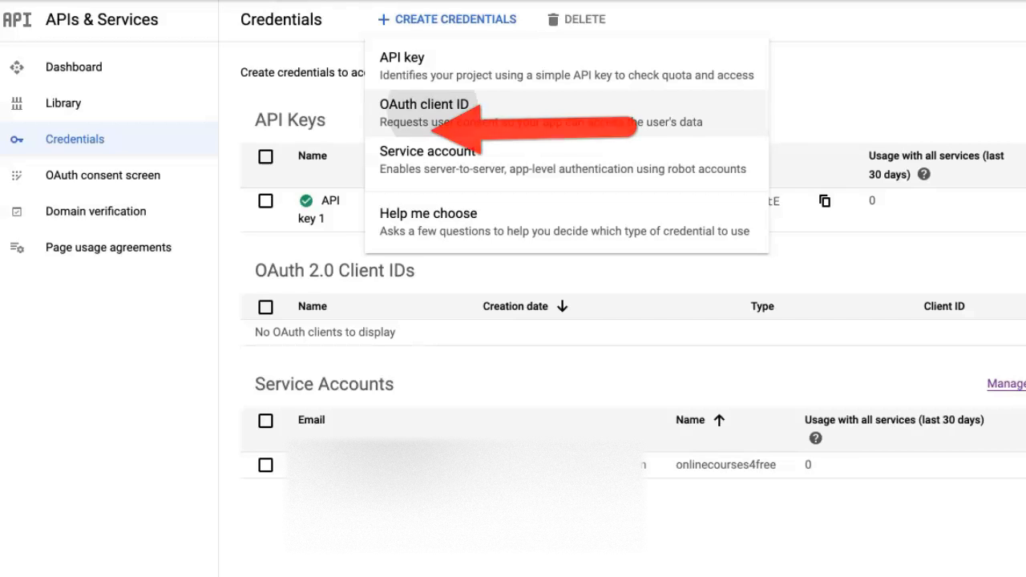
{"action": "left_click", "coordinate": [423, 113]}
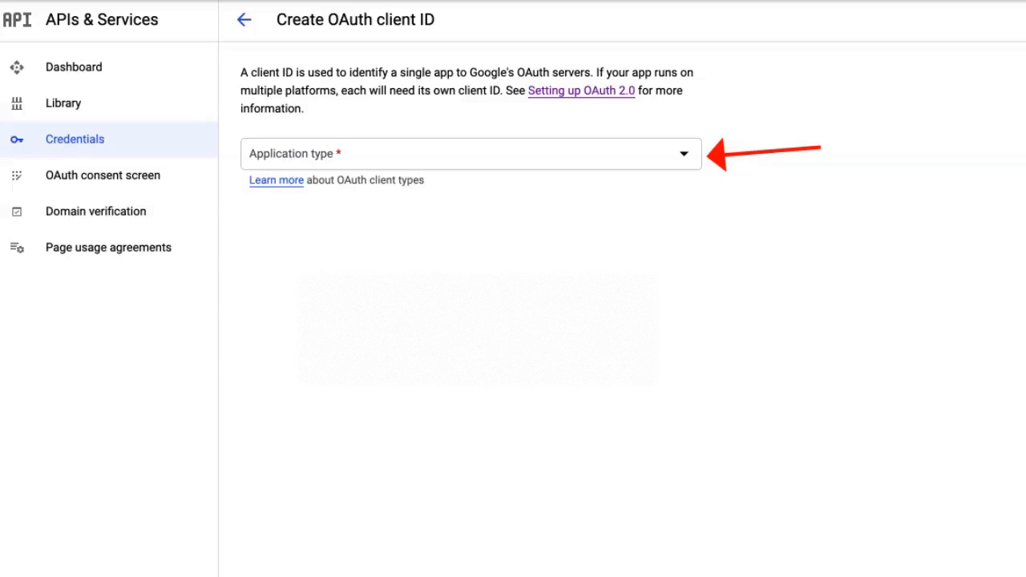
Make the client a Web application, fill in its URIs and add an authorized JavaScript origin.
{"action": "left_click", "coordinate": [468, 153]}
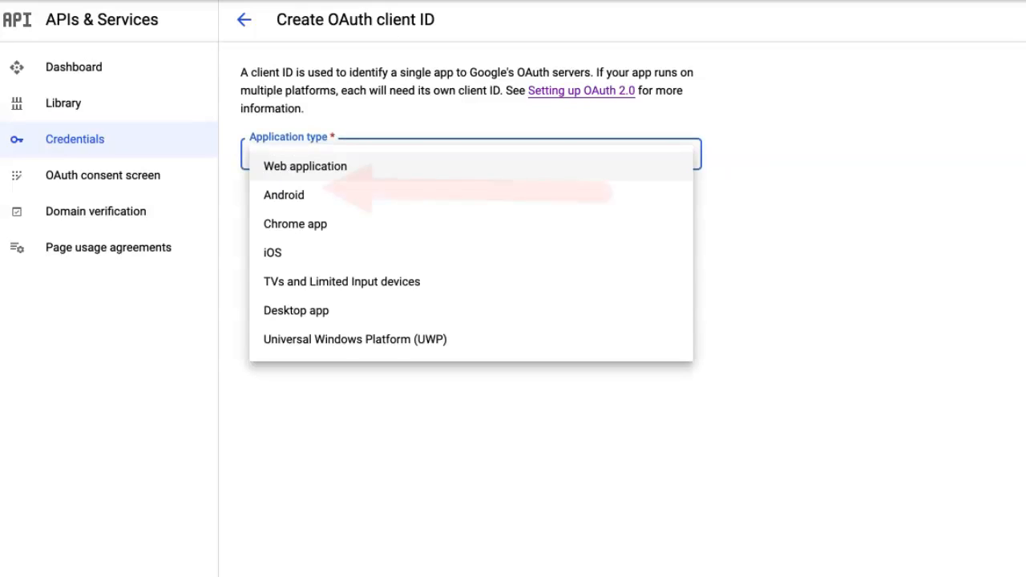
{"action": "left_click", "coordinate": [305, 165]}
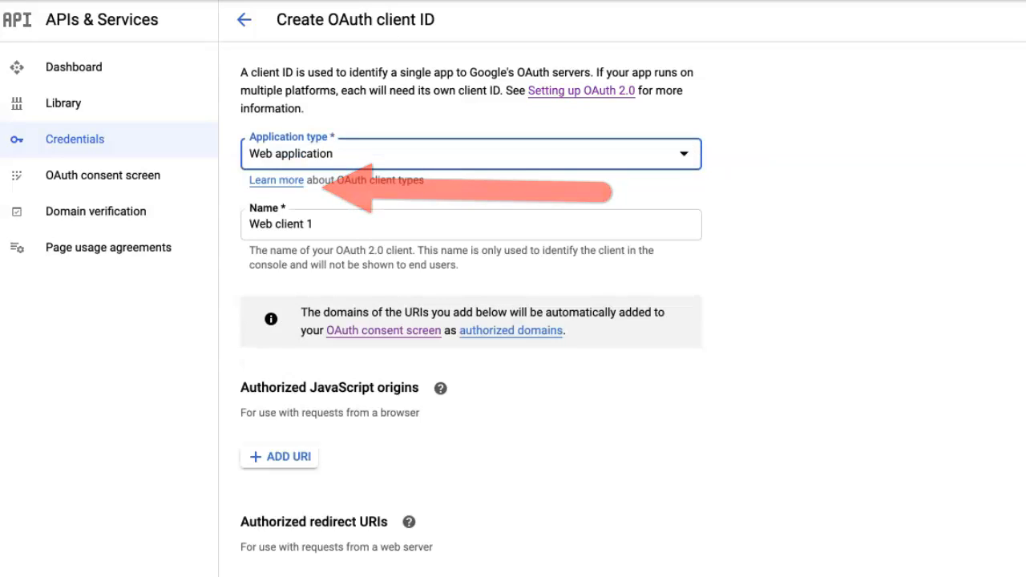
{"action": "scroll", "scroll_direction": "down", "scroll_amount": 3}
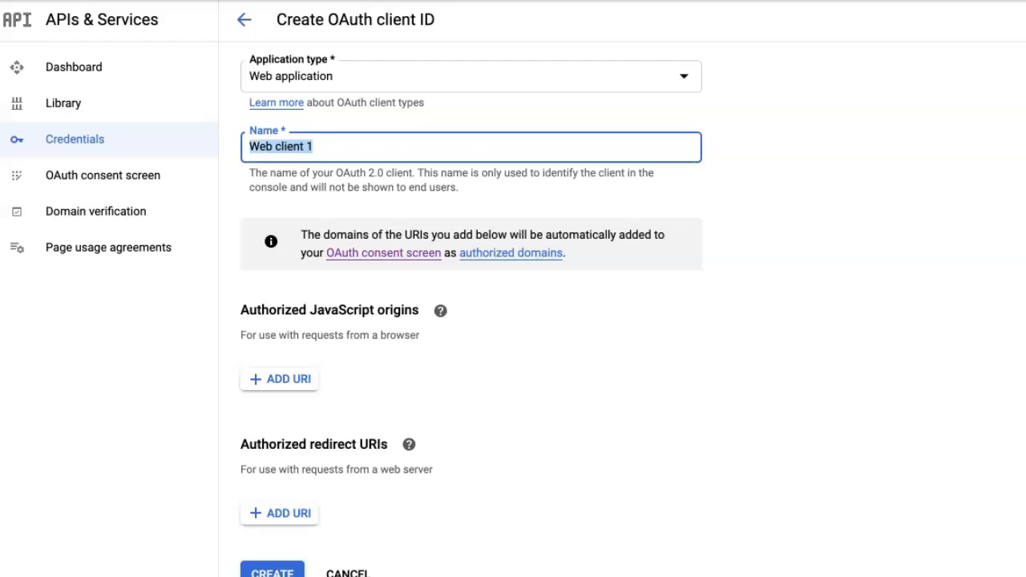
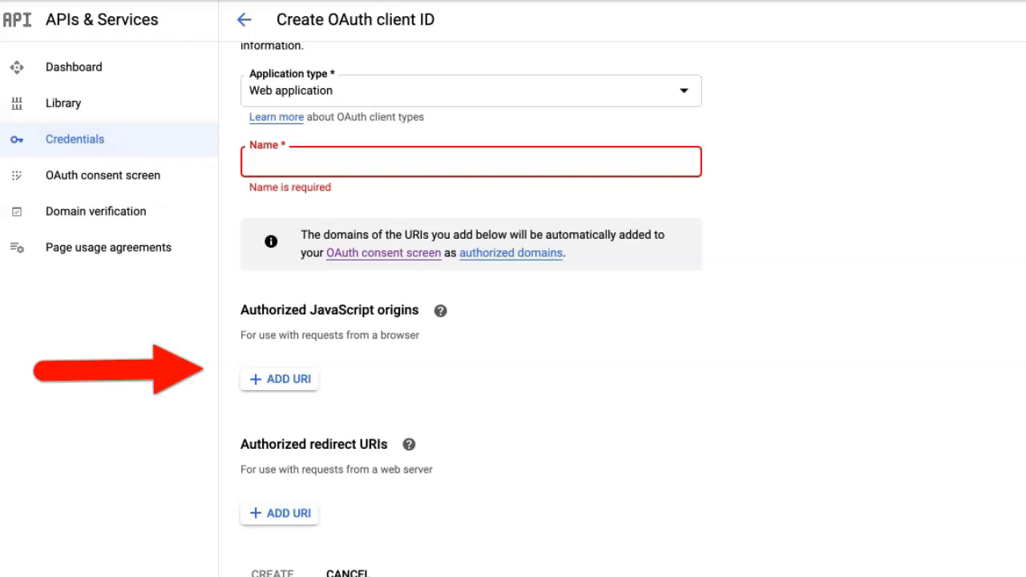
{"action": "left_click", "coordinate": [272, 572]}
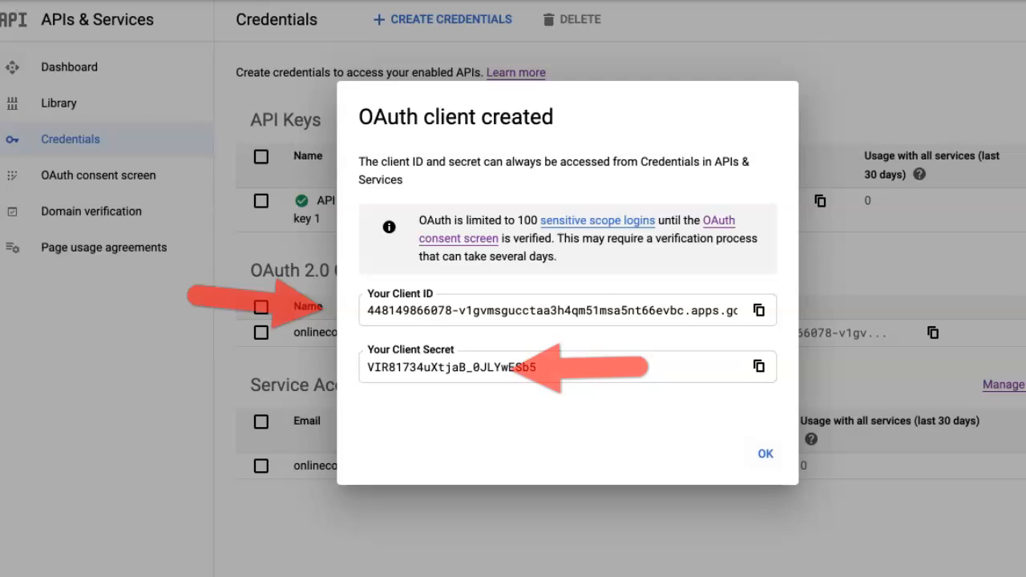
{"action": "left_click", "coordinate": [763, 453]}
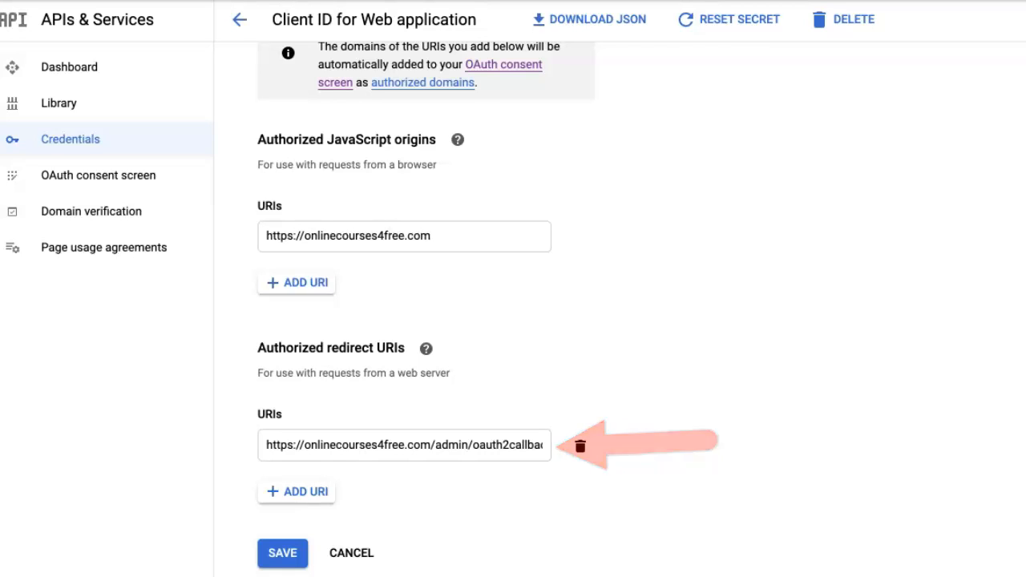
{"action": "left_click", "coordinate": [404, 446]}
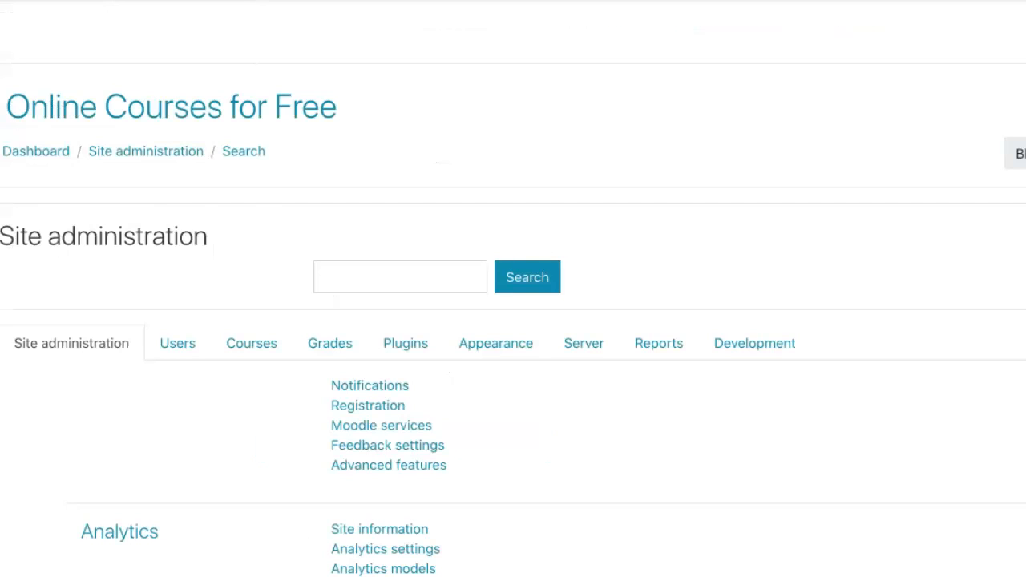
Confirm OAuth 2 is enabled in Manage authentication and return to Site administration.
{"action": "scroll", "scroll_direction": "down", "scroll_amount": 3}
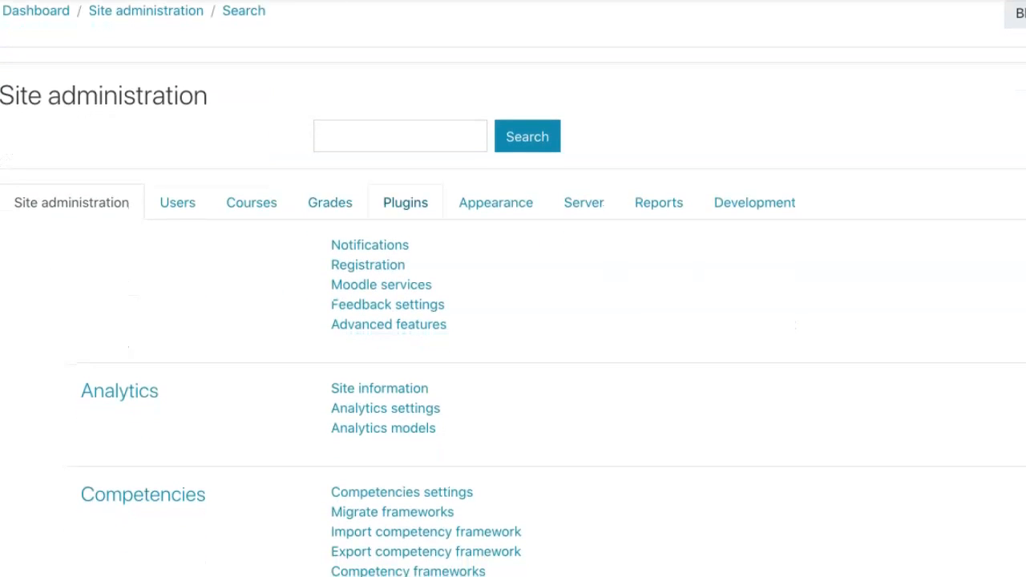
{"action": "scroll", "scroll_direction": "down", "scroll_amount": 3}
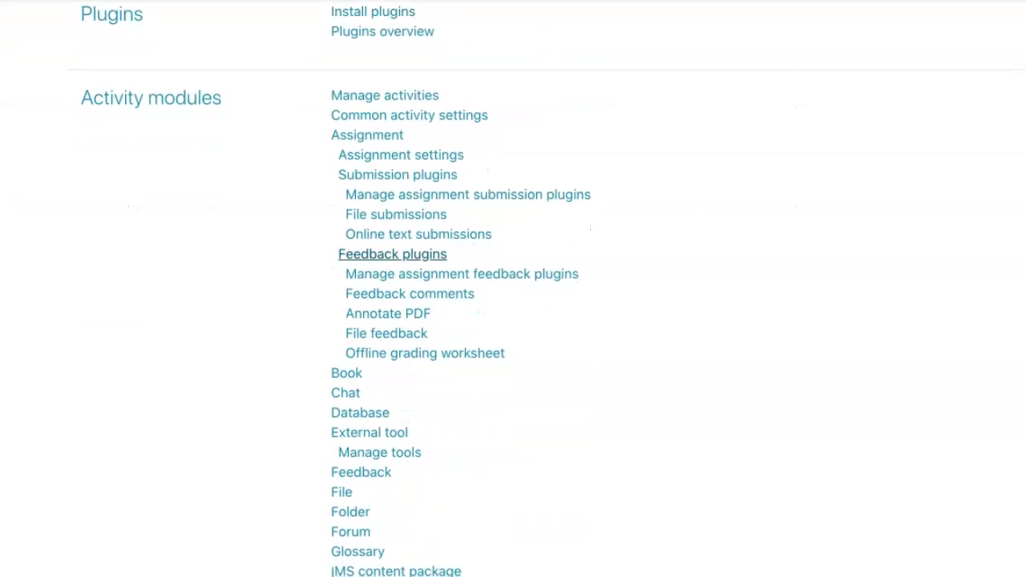
{"action": "scroll", "scroll_direction": "down", "scroll_amount": 3}
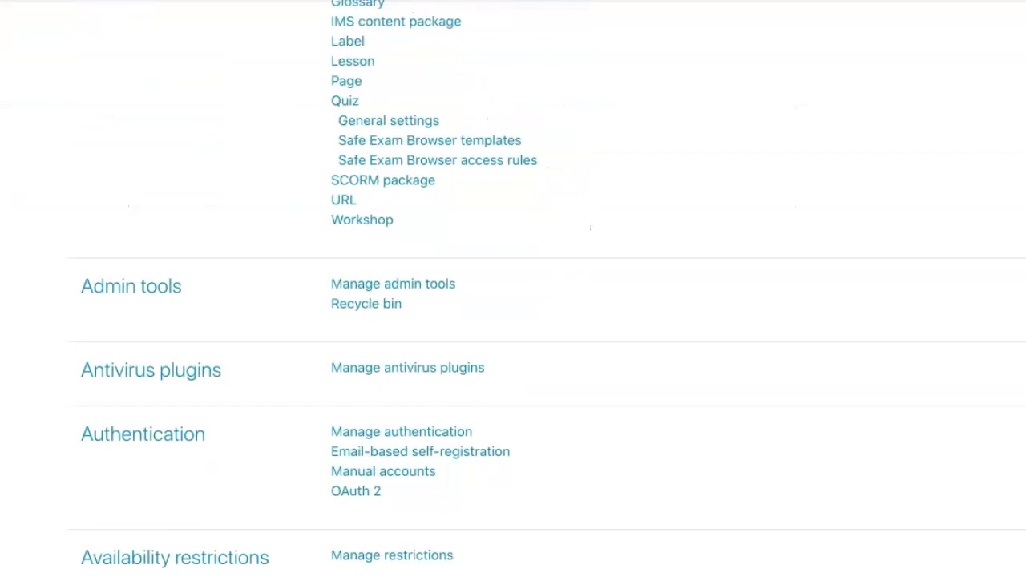
{"action": "scroll", "scroll_direction": "down", "scroll_amount": 3}
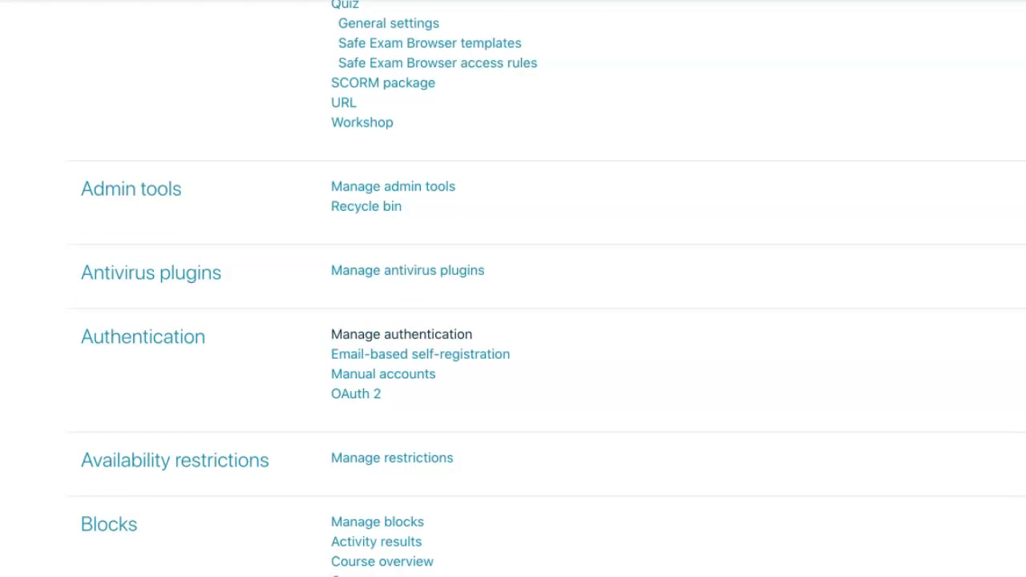
{"action": "left_click", "coordinate": [401, 335]}
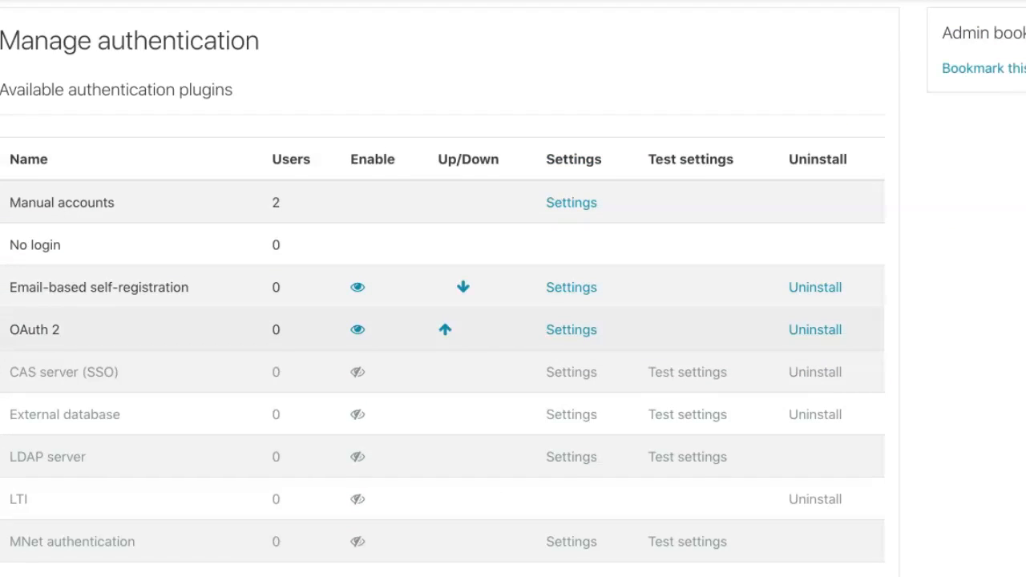
{"action": "scroll", "scroll_direction": "down", "scroll_amount": 3}
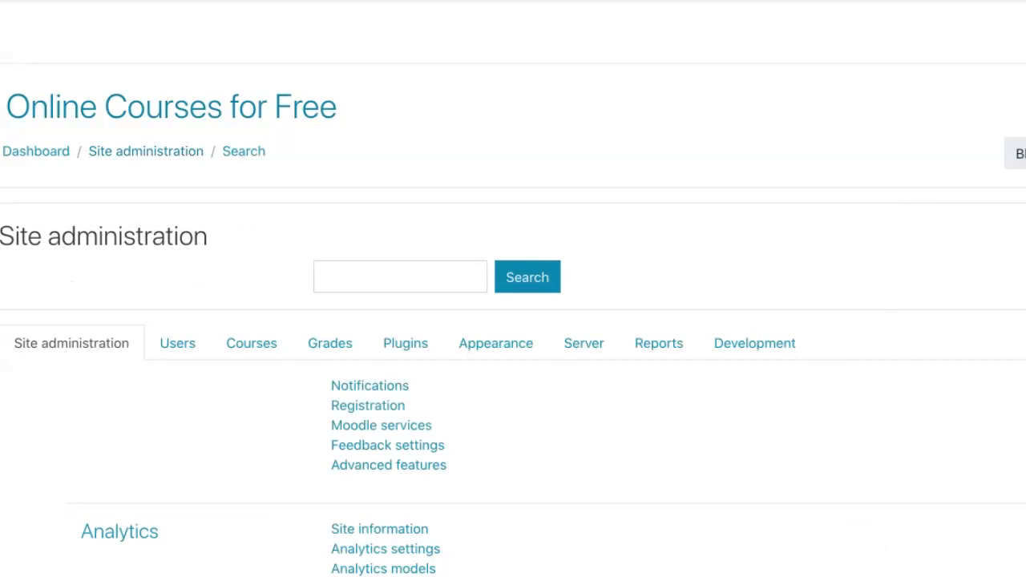
Search 'Oauth 2', open OAuth 2 services and start a new Google service ready for its Client ID.
{"action": "type", "text": "Oauth 2"}
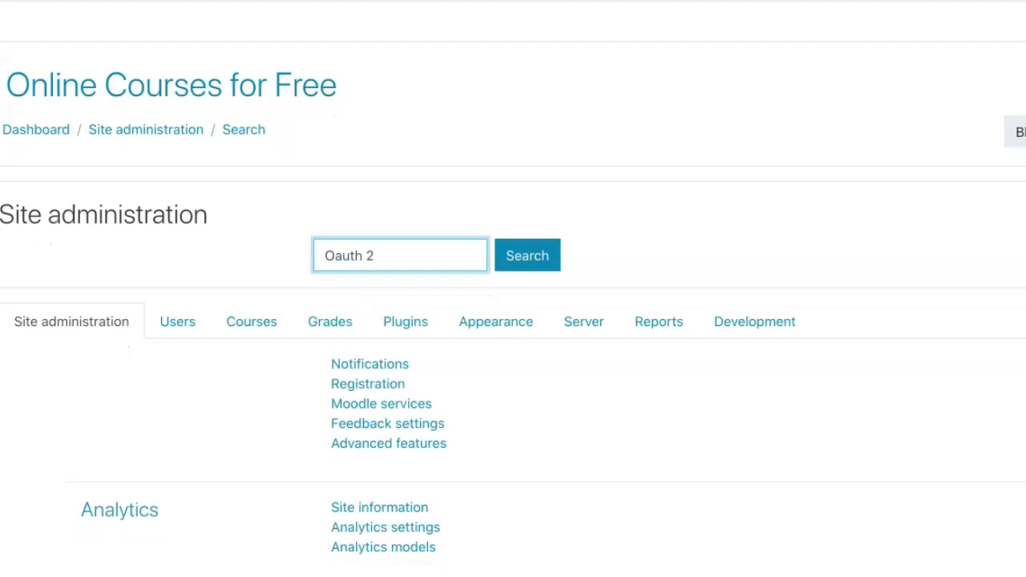
{"action": "left_click", "coordinate": [525, 254]}
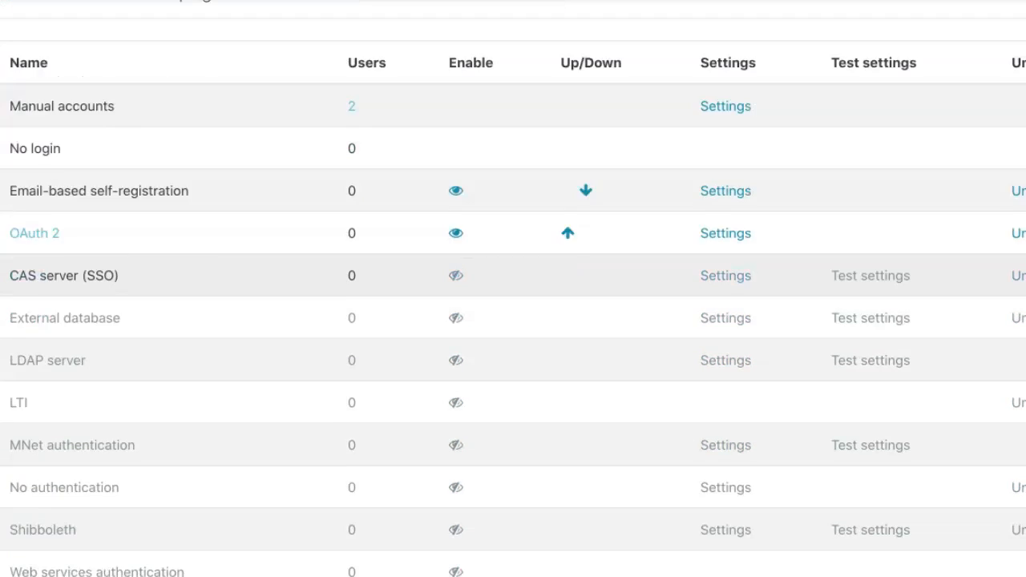
{"action": "scroll", "scroll_direction": "down", "scroll_amount": 3}
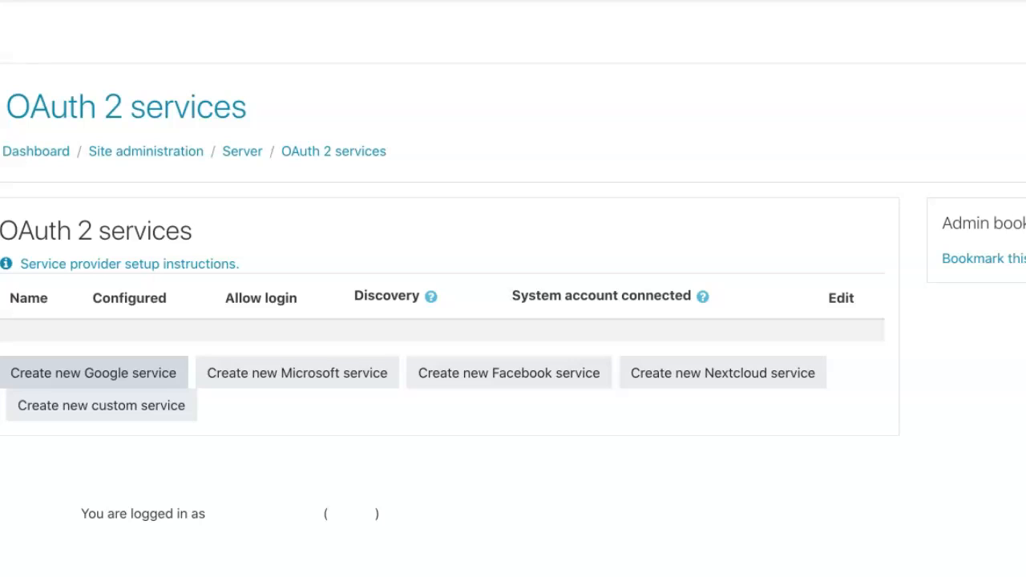
{"action": "left_click", "coordinate": [93, 372]}
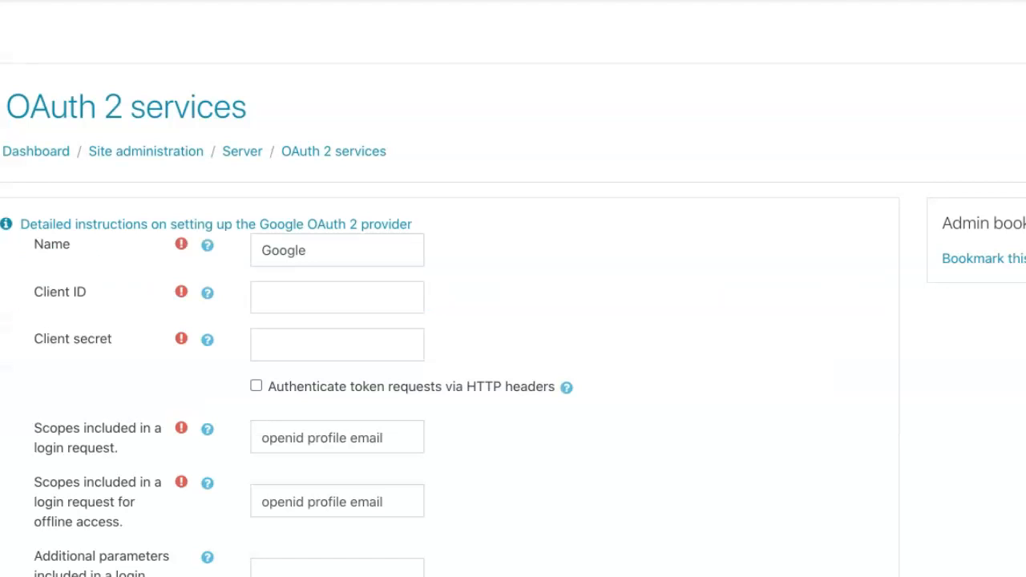
{"action": "left_click", "coordinate": [336, 296]}
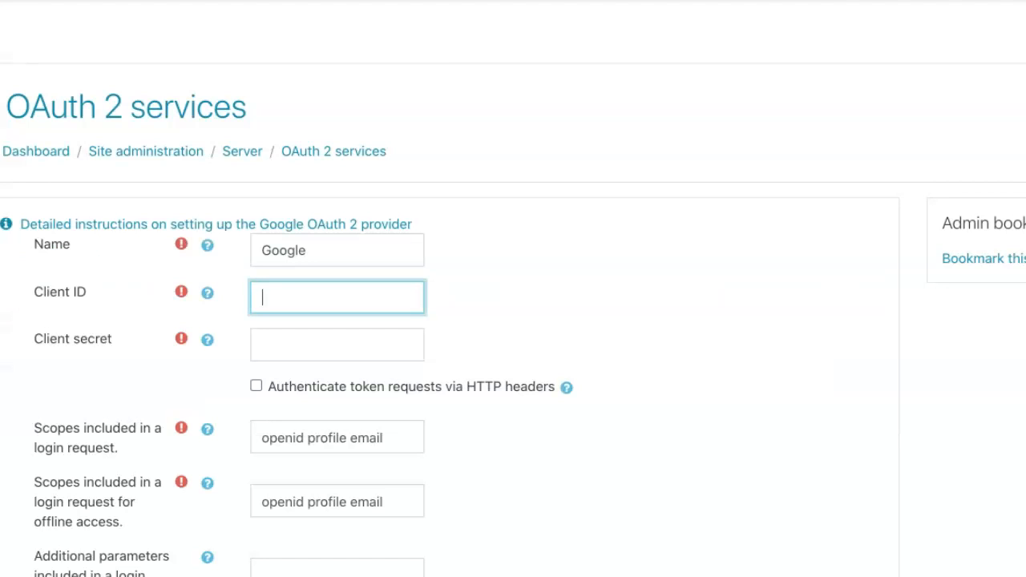
{"action": "scroll", "scroll_direction": "down", "scroll_amount": 3}
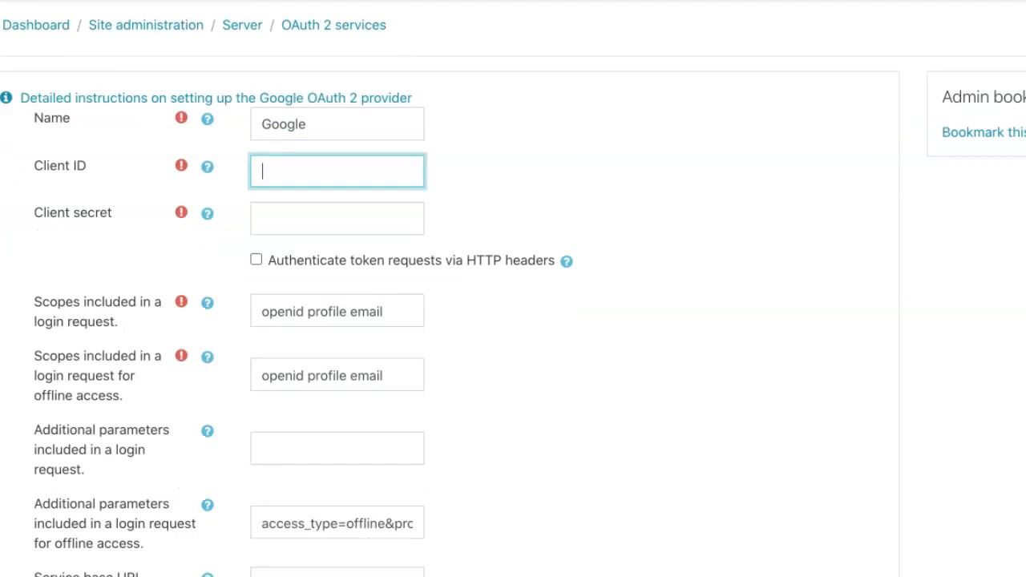
{"action": "scroll", "scroll_direction": "down", "scroll_amount": 3}
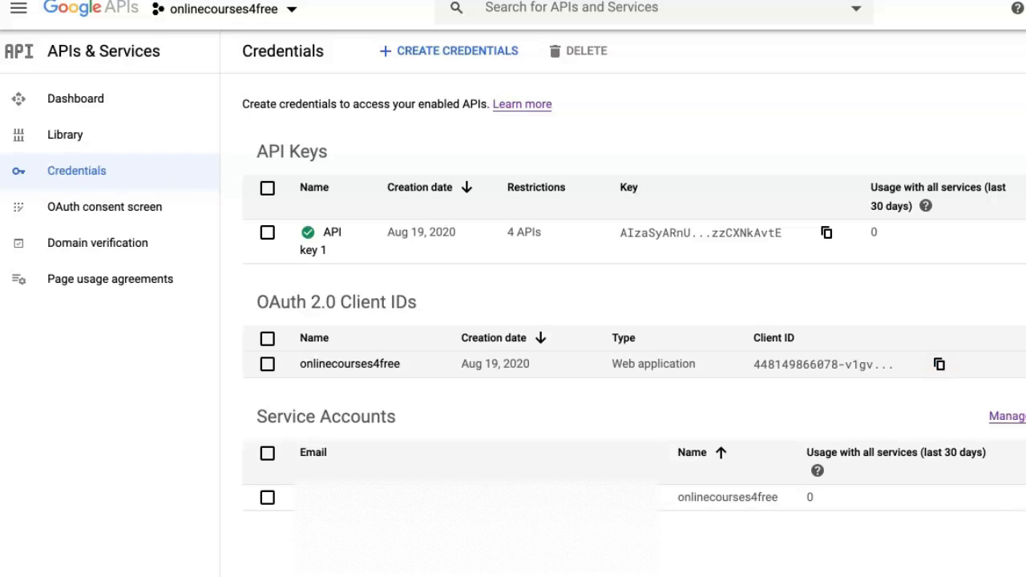
Open the onlinecourses4free web client's details and select its client ID for copying.
{"action": "left_click", "coordinate": [349, 363]}
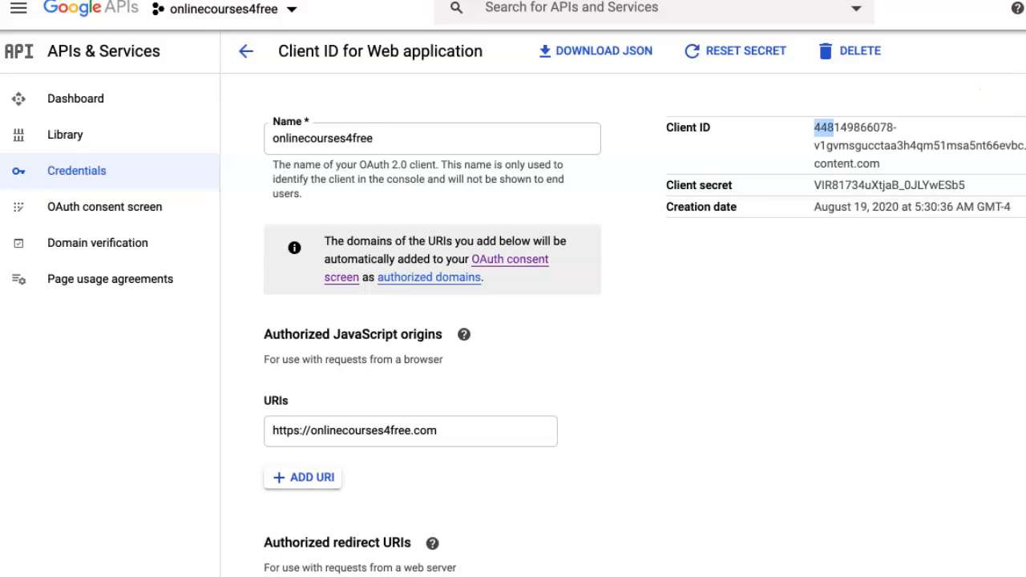
{"action": "left_click_drag", "start_coordinate": [814, 128], "coordinate": [878, 164]}
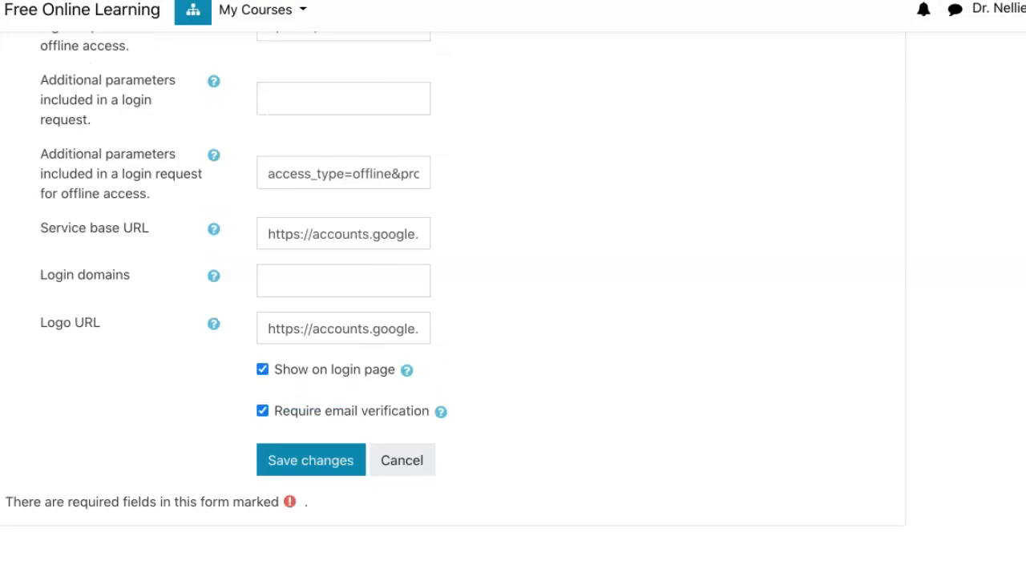
{"action": "left_click", "coordinate": [311, 460]}
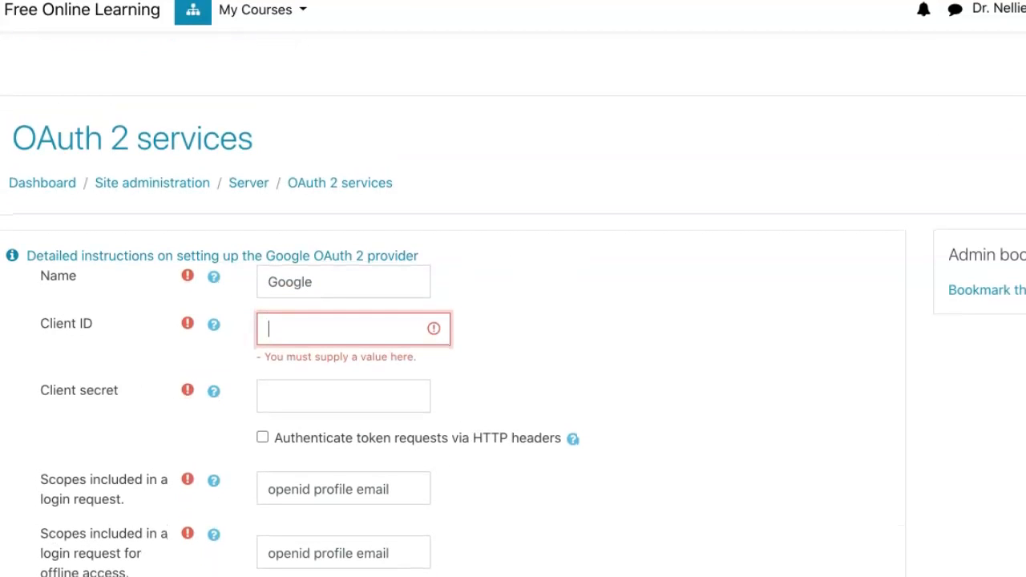
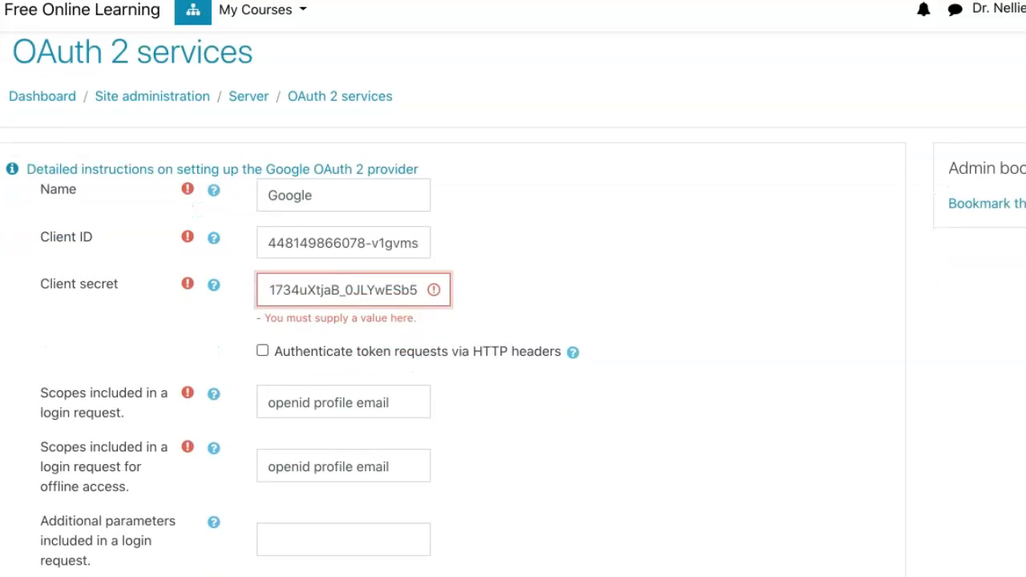
{"action": "scroll", "scroll_direction": "down", "scroll_amount": 3}
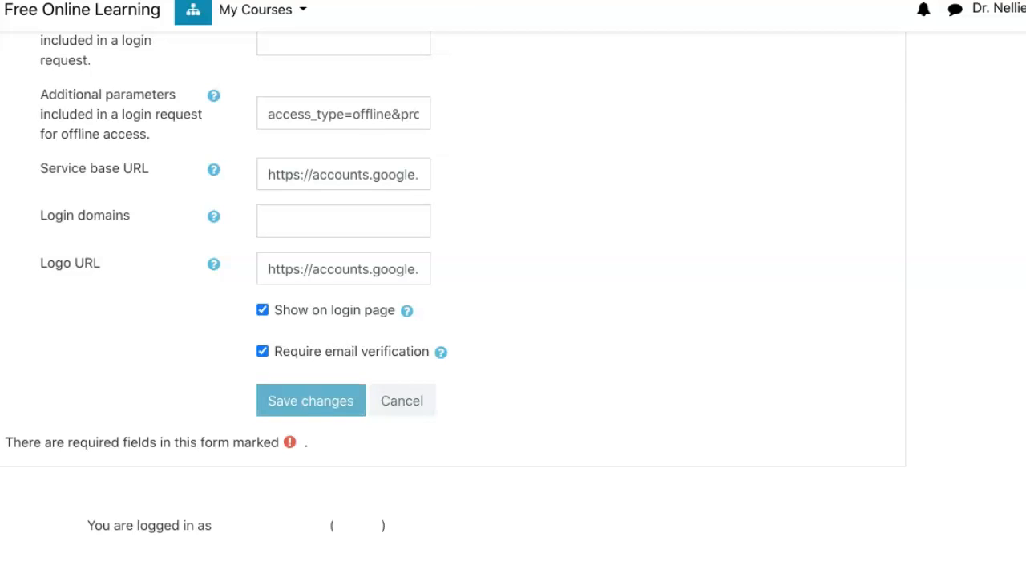
{"action": "left_click", "coordinate": [311, 400]}
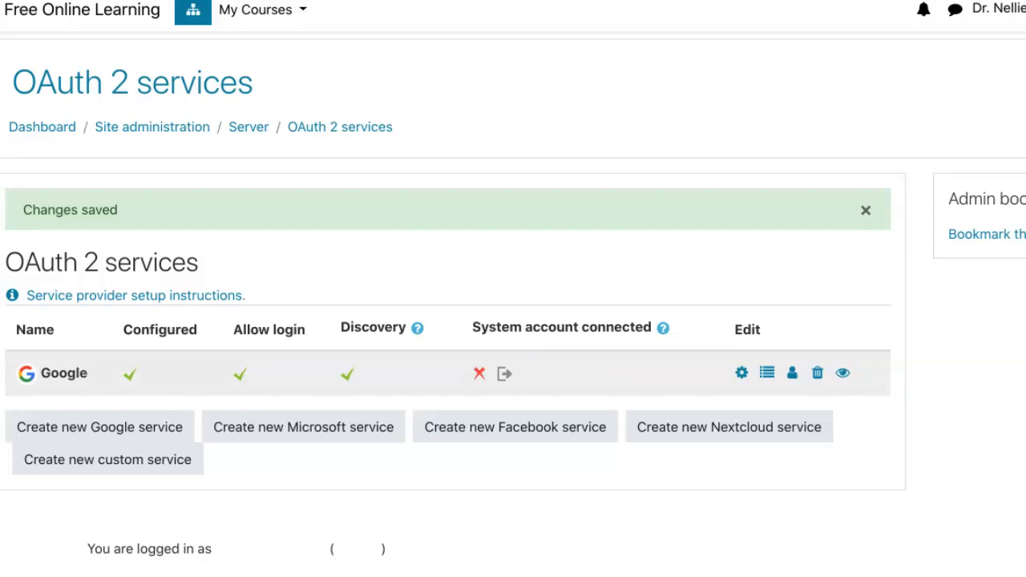
Connect a system account to the Google service, granting Moodle permanent API access via Google sign-in.
{"action": "left_click", "coordinate": [504, 372]}
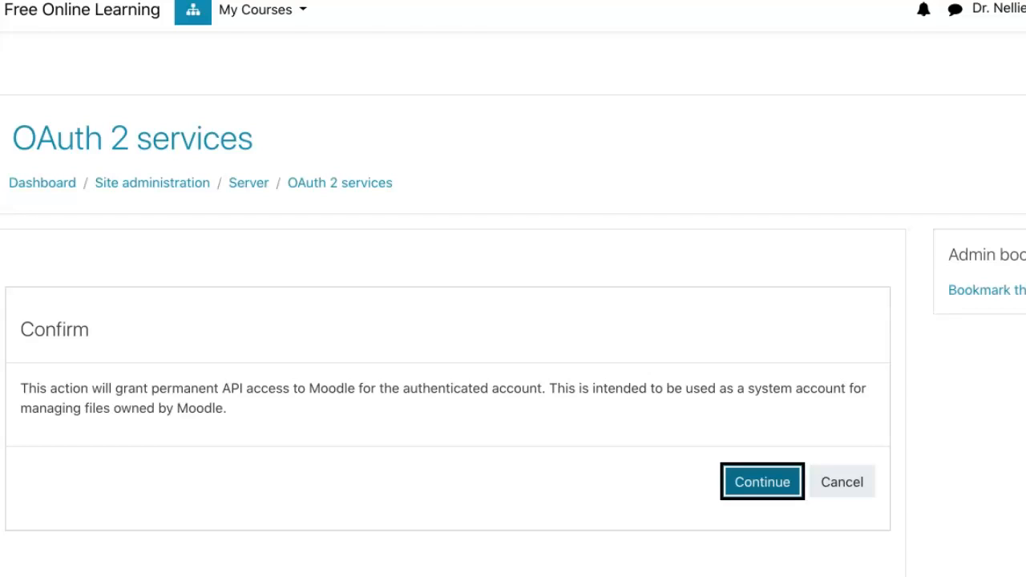
{"action": "left_click", "coordinate": [761, 481]}
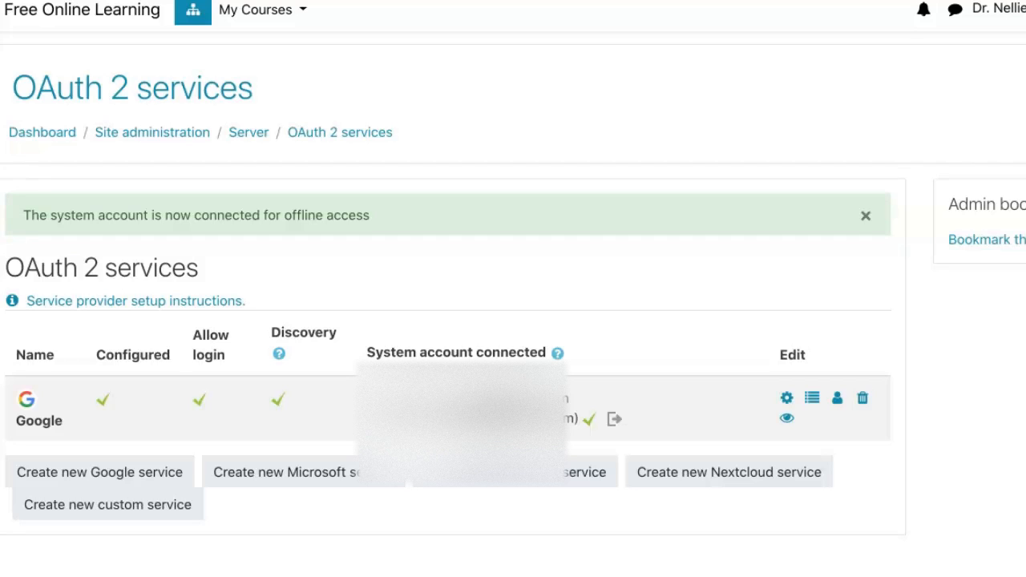
{"action": "left_click", "coordinate": [996, 9]}
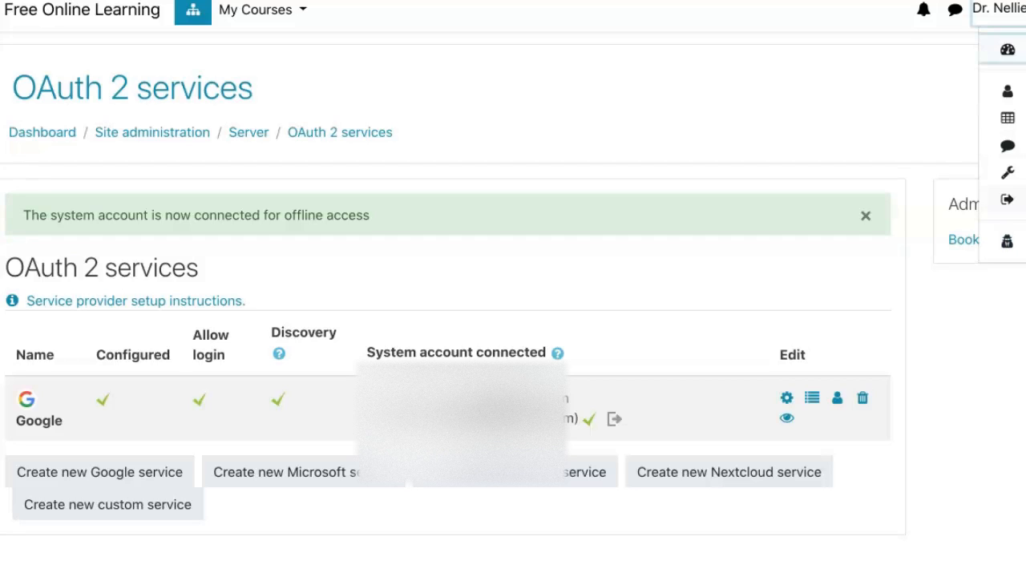